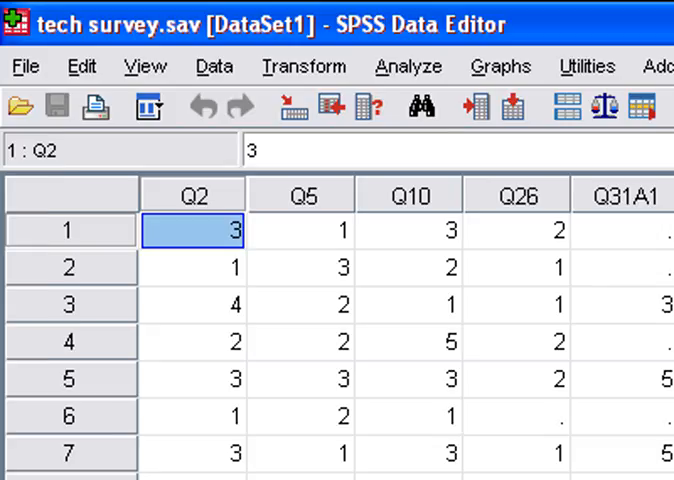
# Move the selected tech survey variables into the Frequencies Variable(s) list
pyautogui.scroll(-3)
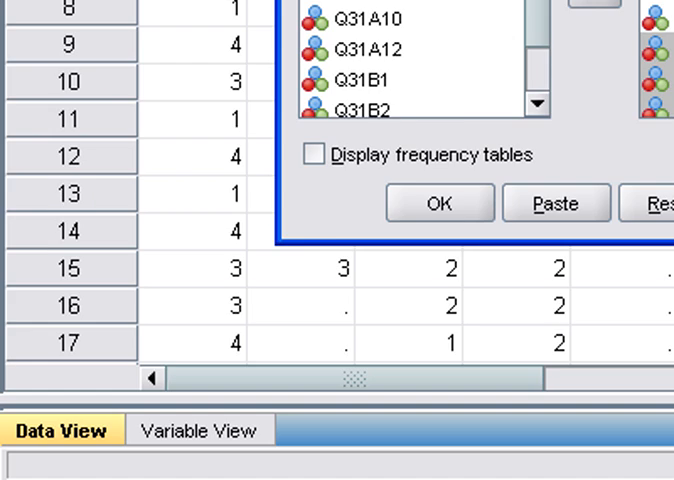
pyautogui.click(323, 152)
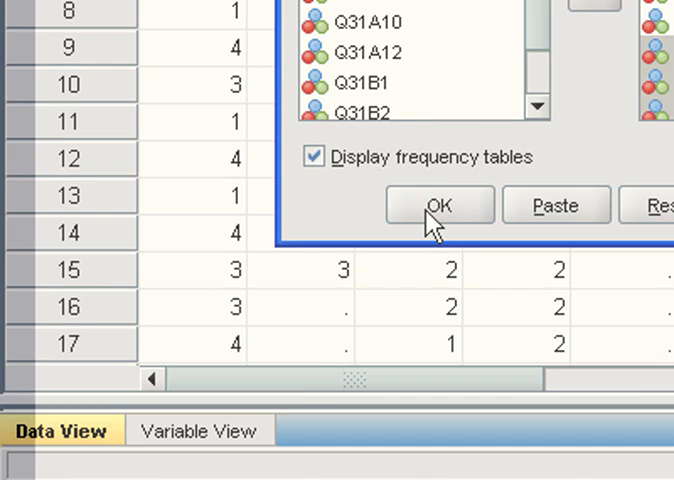
# Enable Display frequency tables for the tech survey variables
pyautogui.click(438, 205)
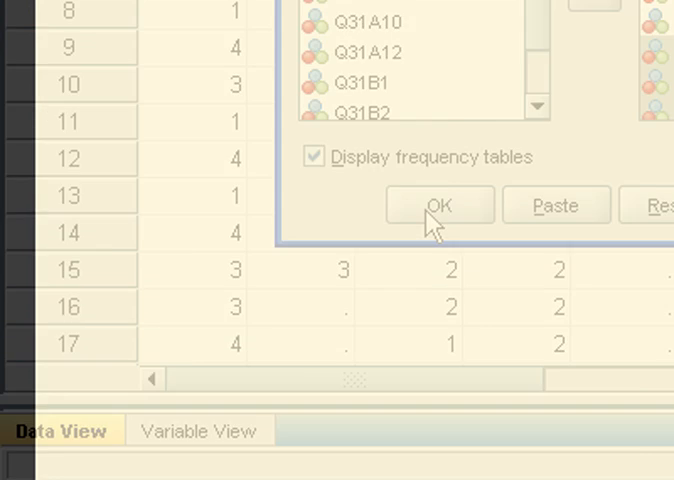